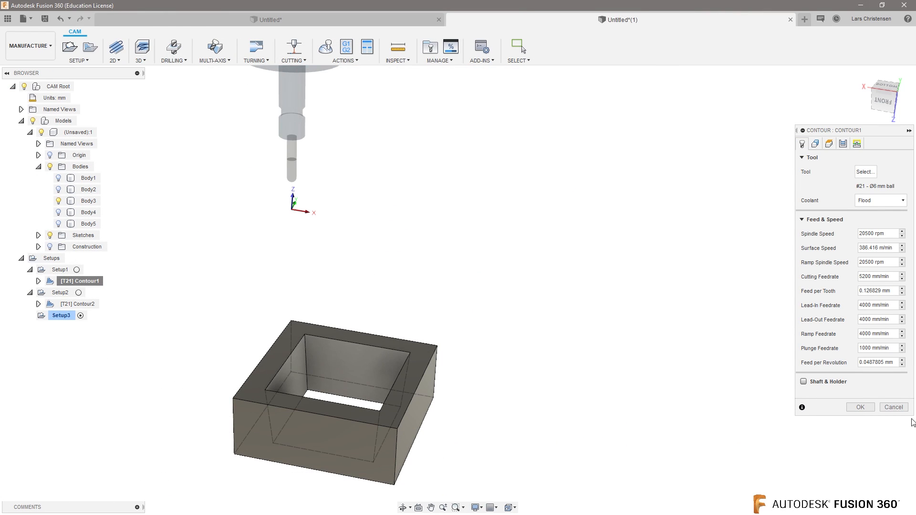
# Start a new untitled design document alongside the machining setup
pyautogui.click(893, 406)
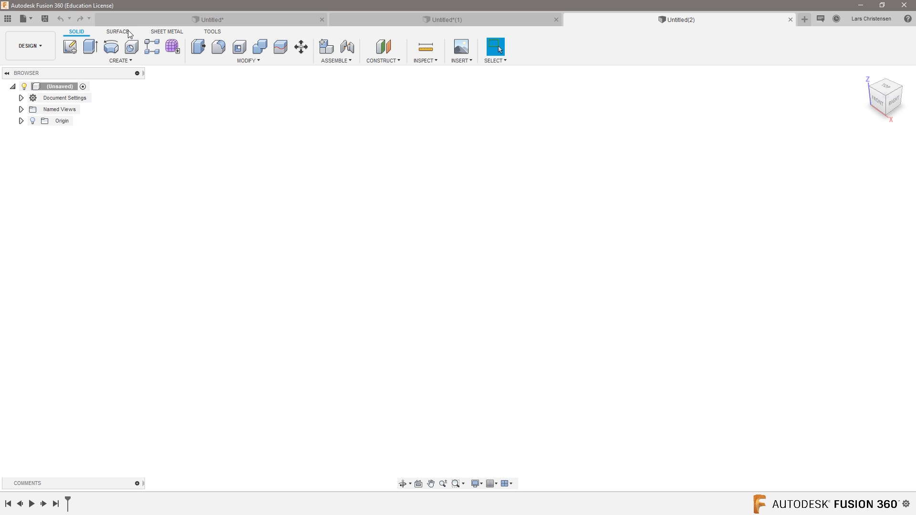
# Switch to Sheet Metal and review the Create menu, hovering over the new Bend command
pyautogui.click(167, 31)
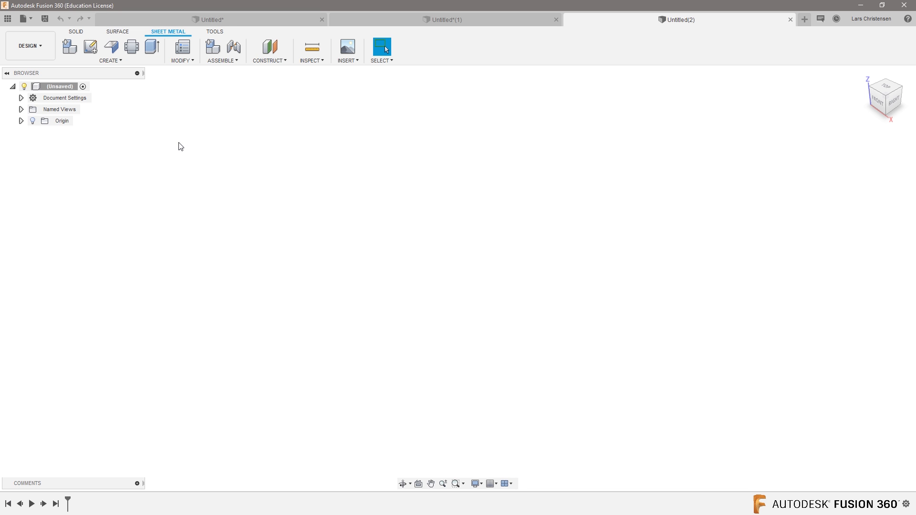
pyautogui.moveTo(170, 140)
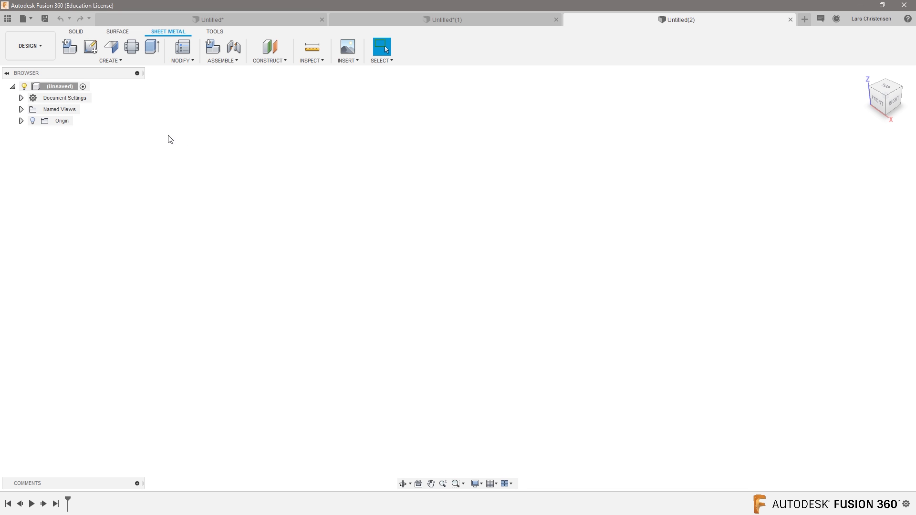
pyautogui.click(111, 60)
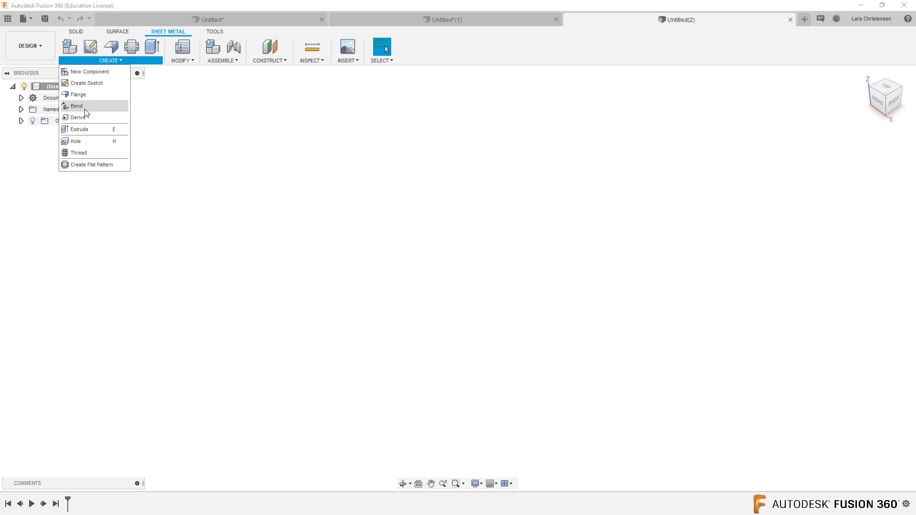
pyautogui.moveTo(87, 110)
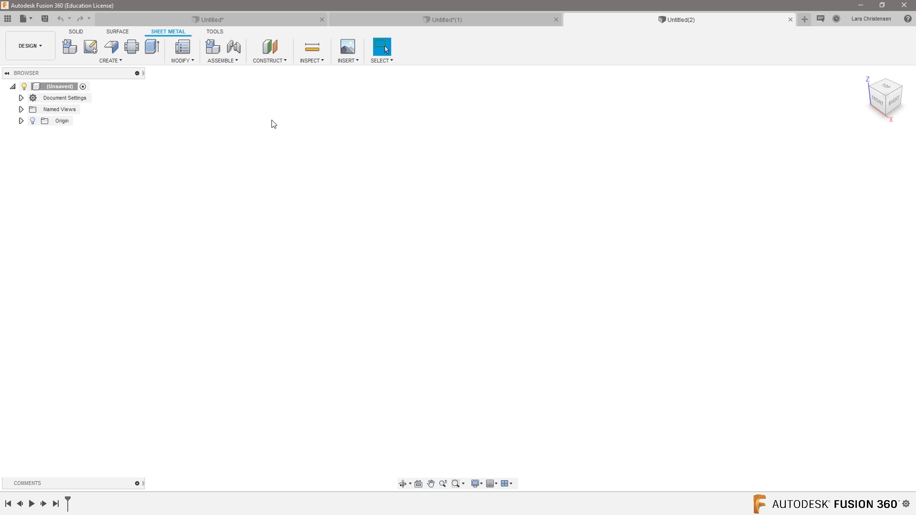
pyautogui.click(111, 60)
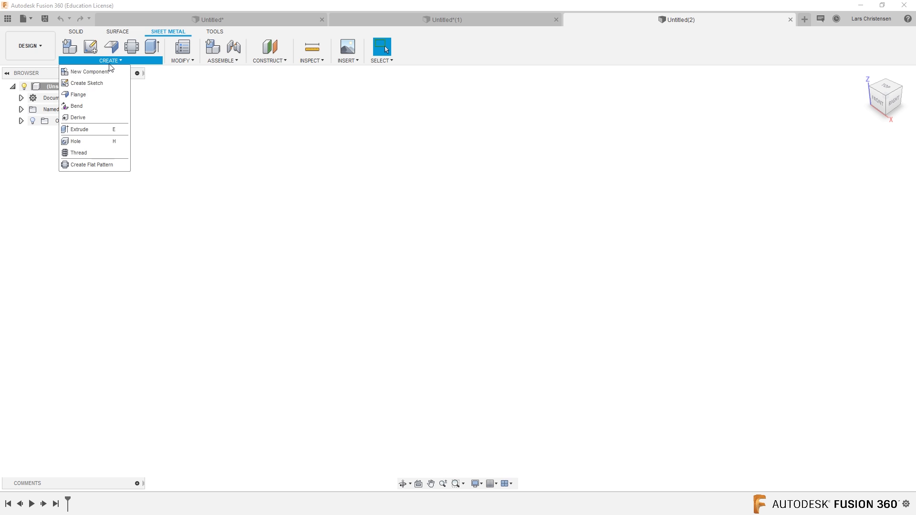
pyautogui.moveTo(77, 106)
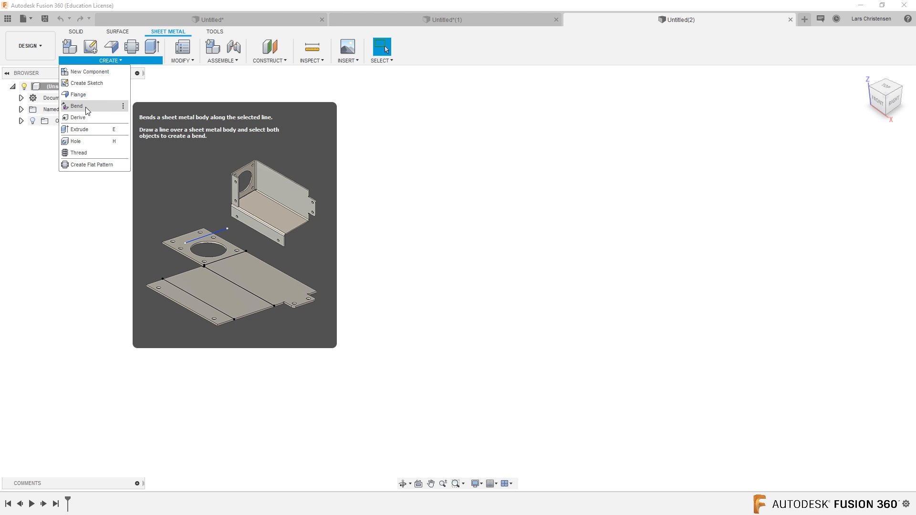